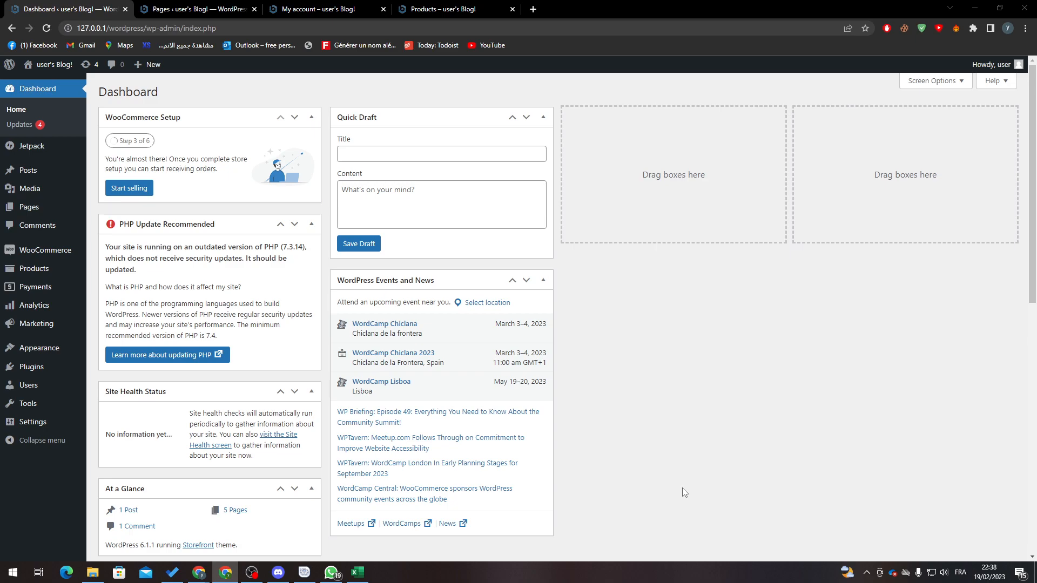
pyautogui.moveTo(30, 367)
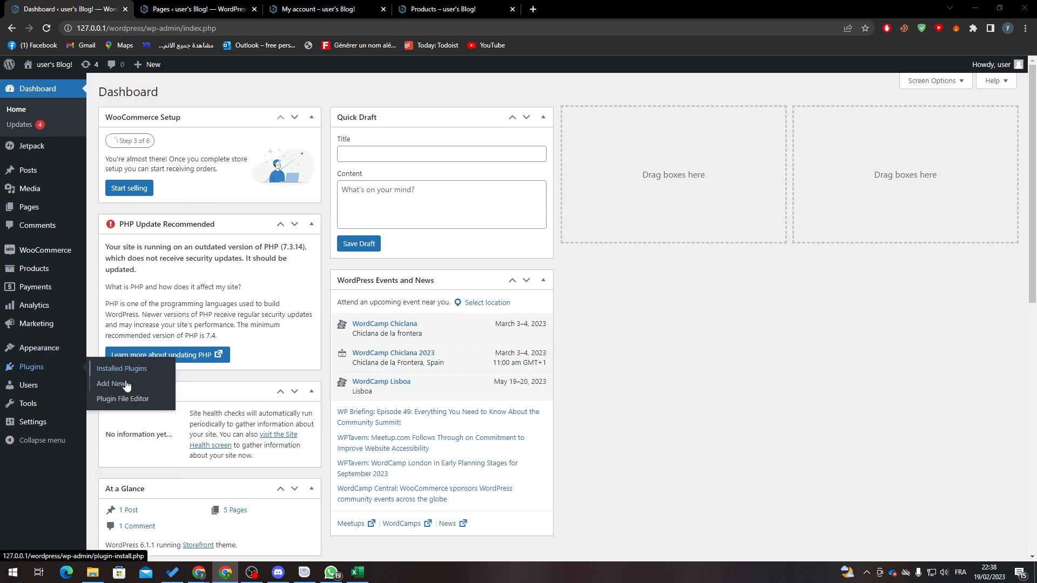
# - Search the Add Plugins directory for 'woocommerce', where WooCommerce shows as already active
pyautogui.click(110, 383)
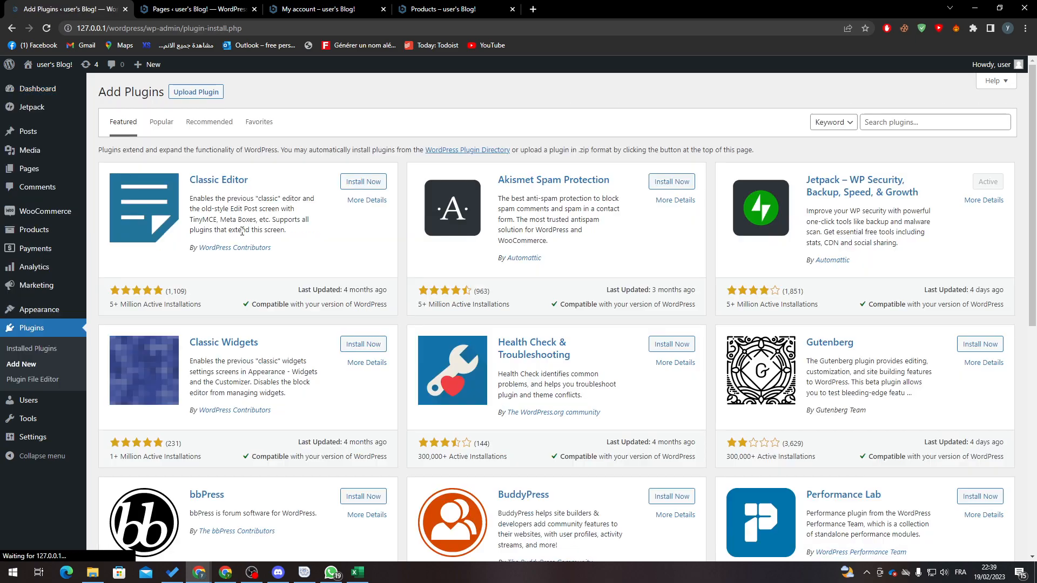
pyautogui.write('woocommerce')
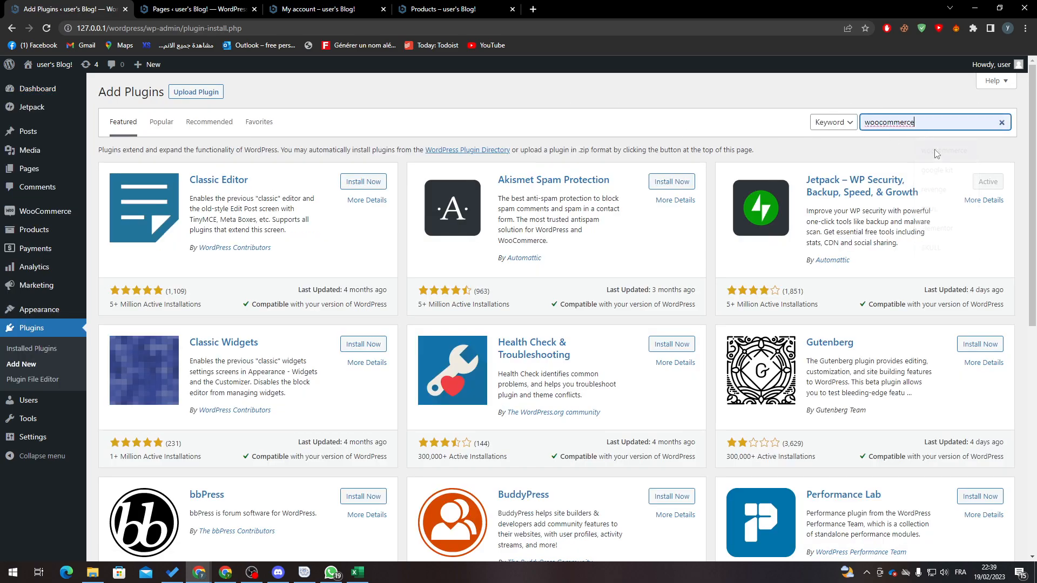
pyautogui.press('enter')
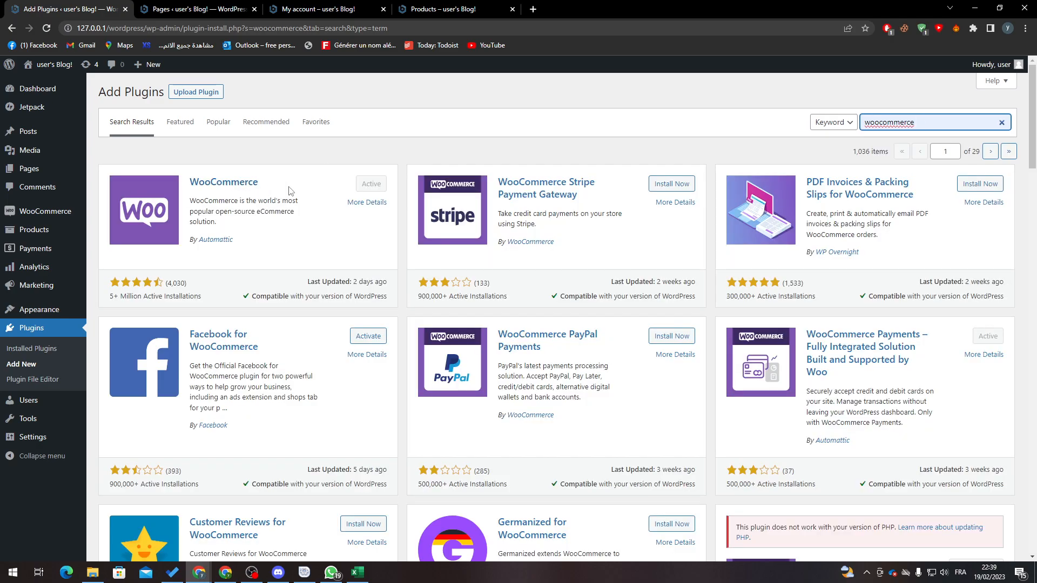
pyautogui.moveTo(432, 195)
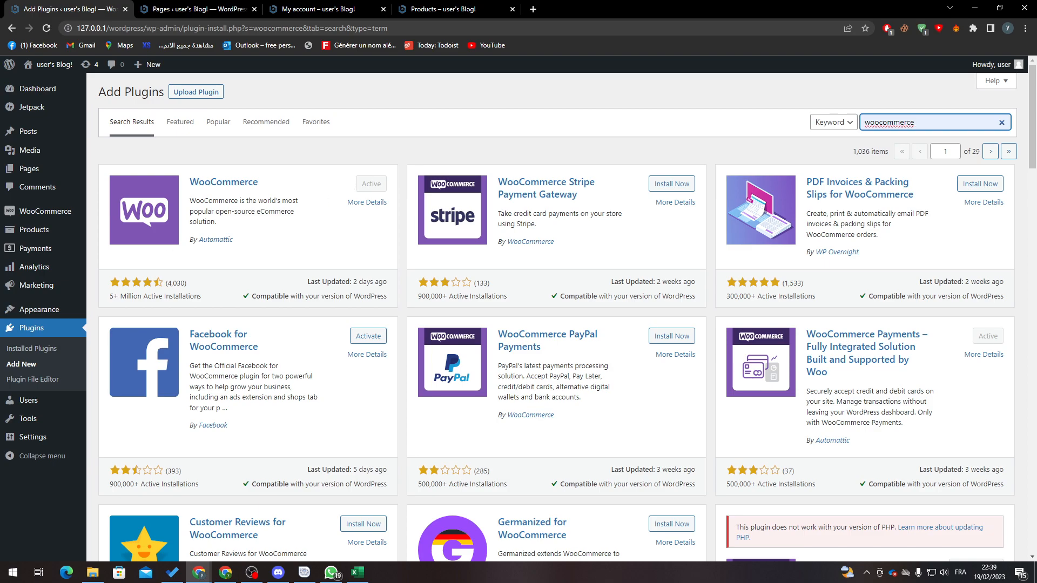
pyautogui.moveTo(31, 349)
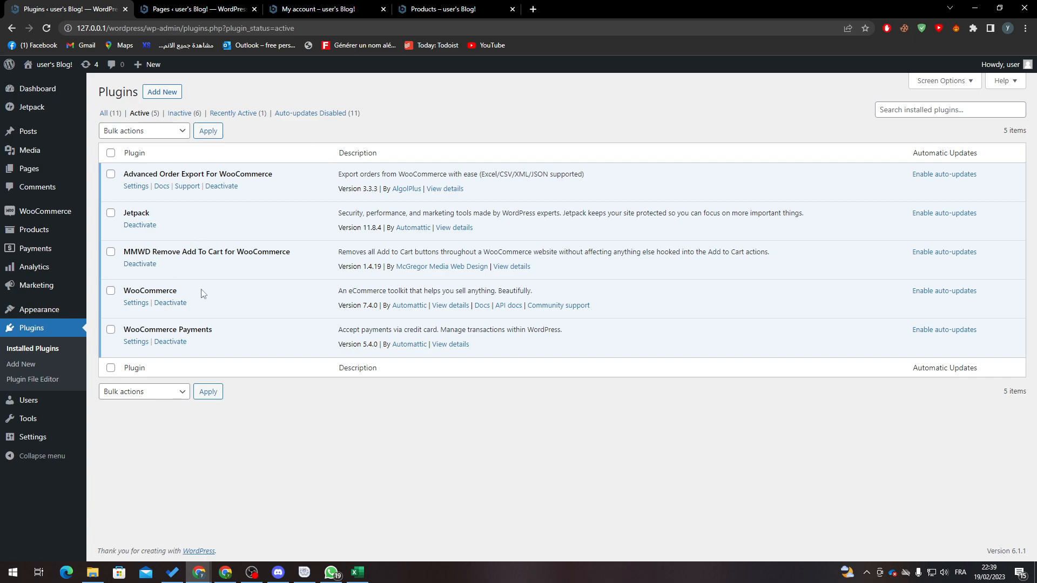
pyautogui.moveTo(312, 431)
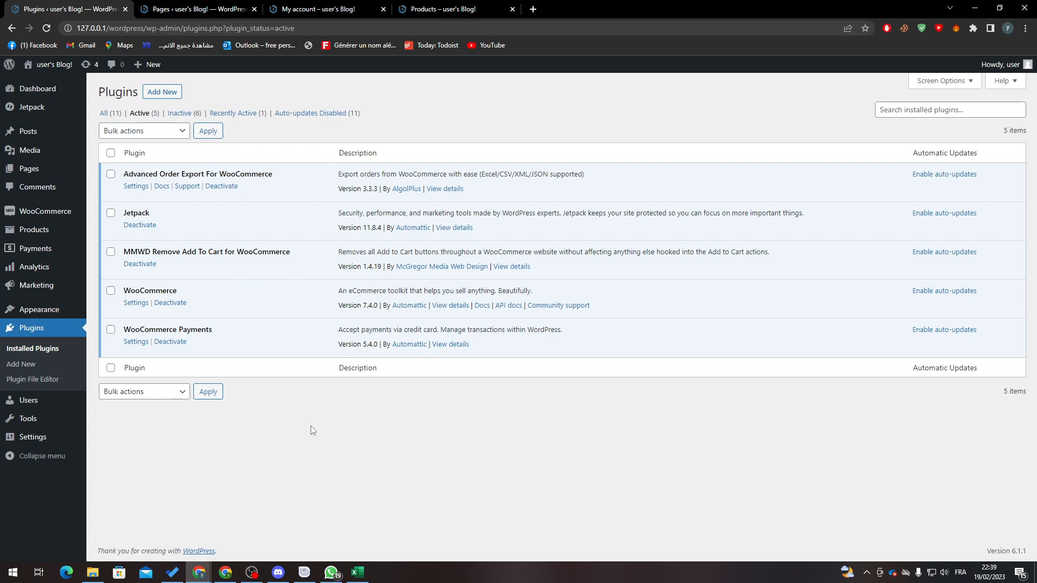
pyautogui.moveTo(324, 389)
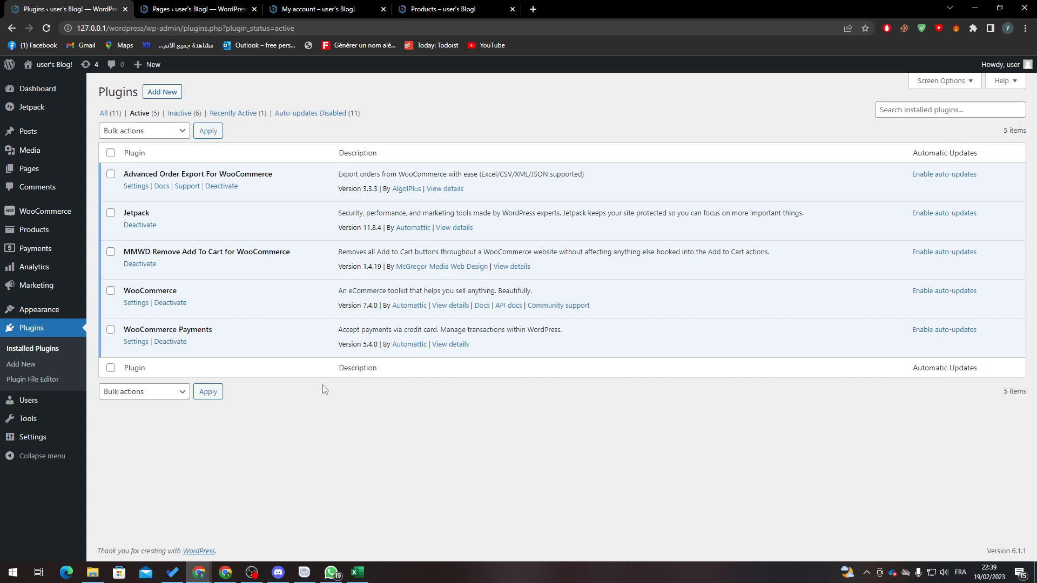
pyautogui.moveTo(240, 102)
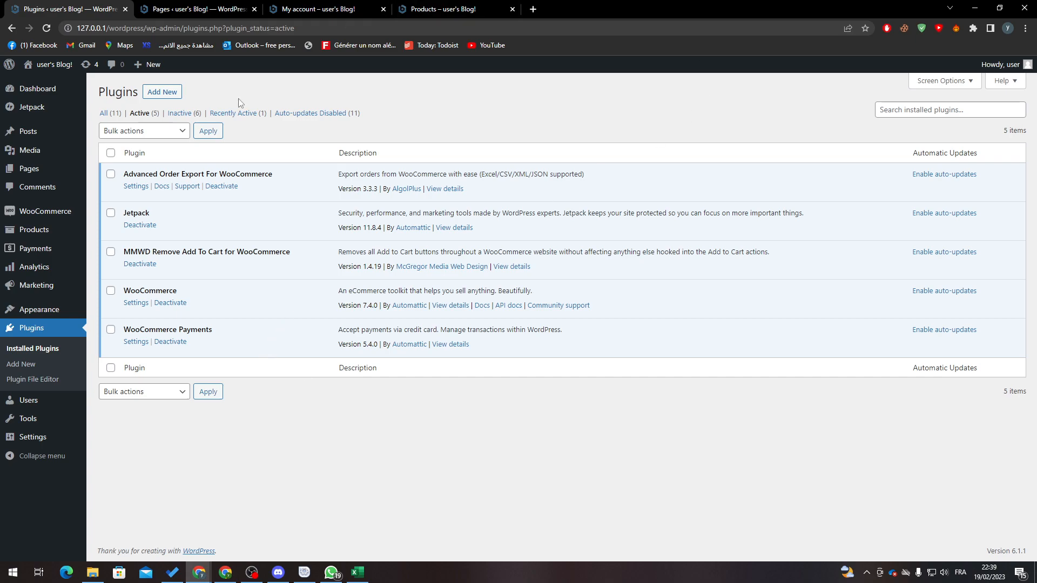
pyautogui.moveTo(28, 131)
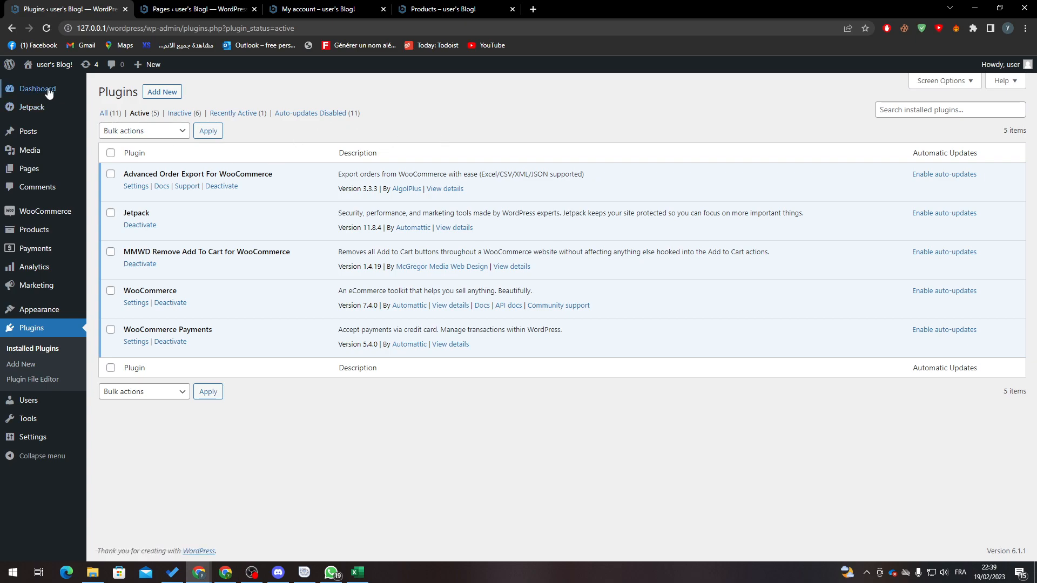
# - From the dashboard, go to All Products and start editing the Pringles product
pyautogui.click(38, 88)
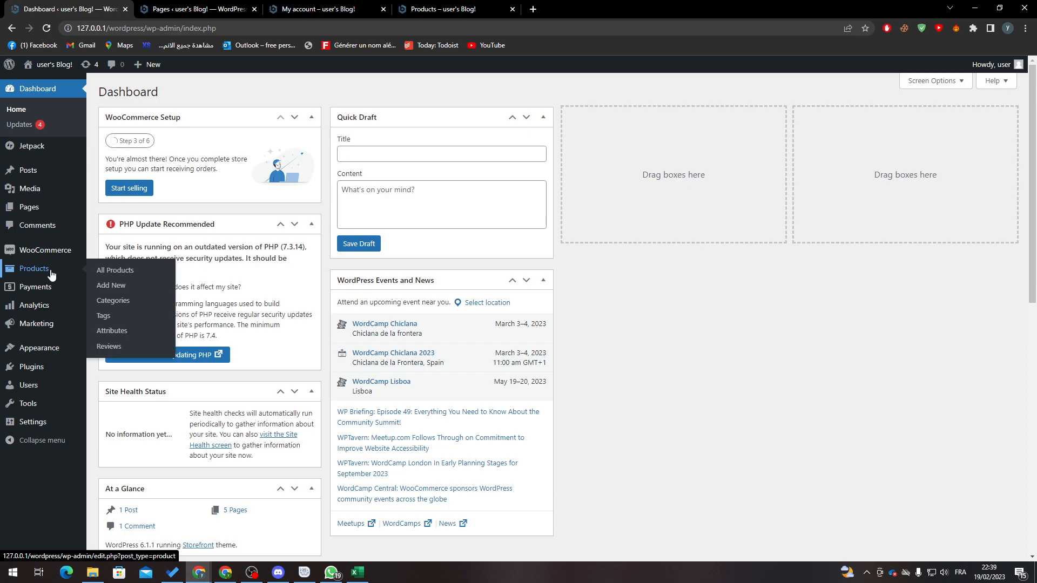
pyautogui.click(114, 271)
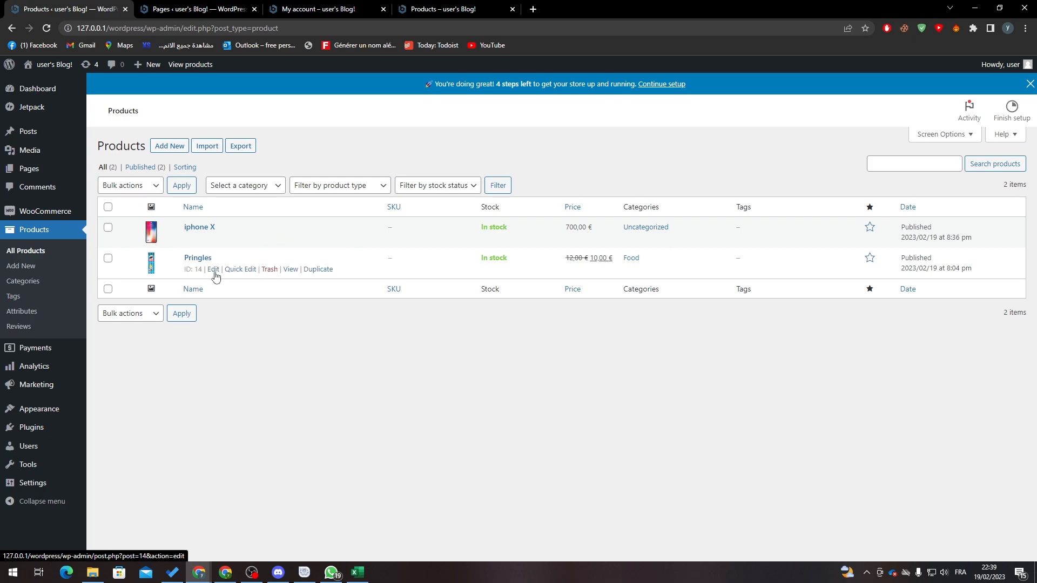
pyautogui.click(213, 272)
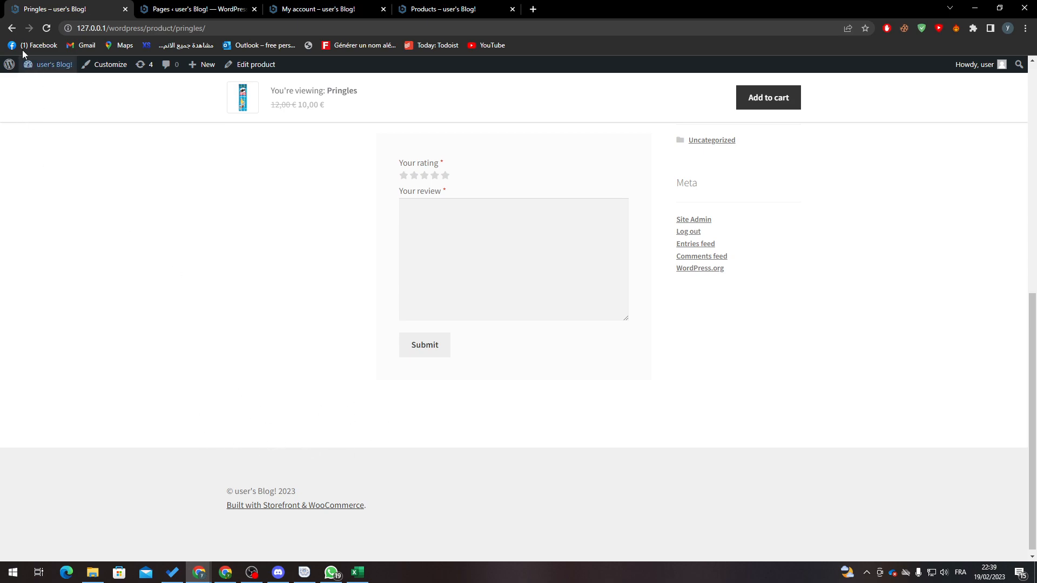
# - Check the Pringles storefront page in a new tab, where iPhone X shows under Related products, then return to its editor
pyautogui.click(253, 63)
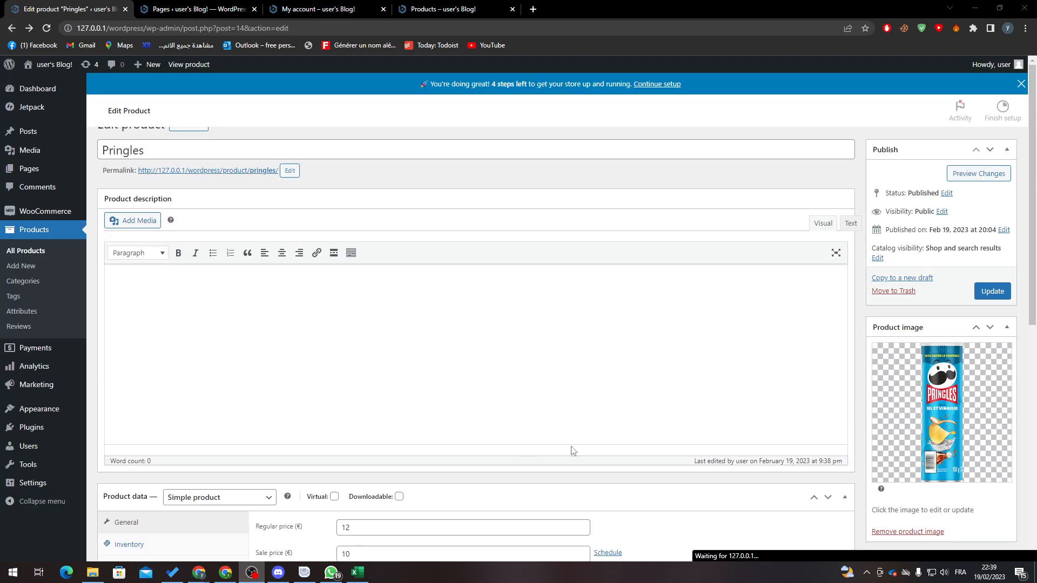
pyautogui.scroll(-3)
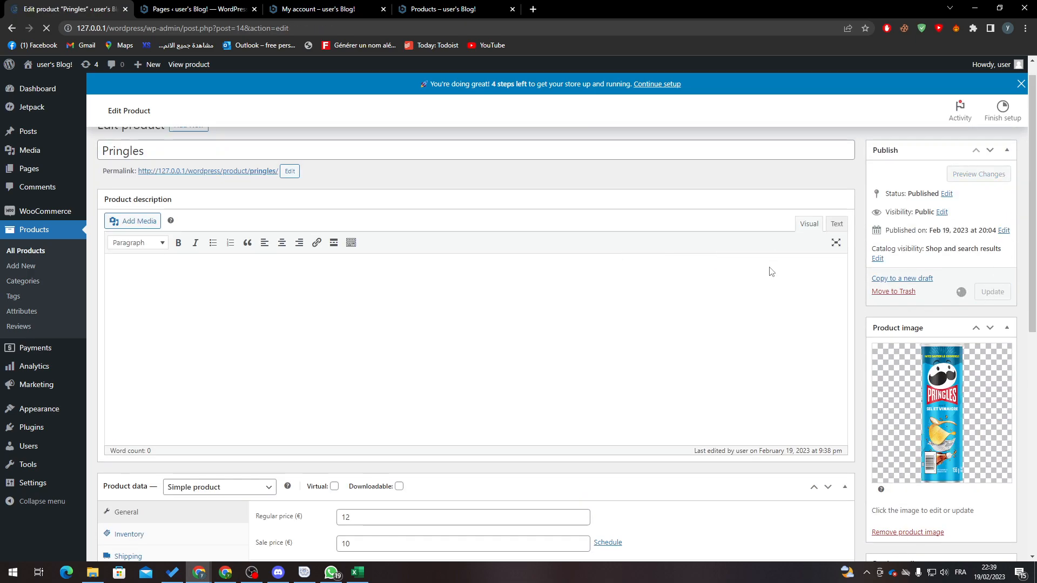
pyautogui.rightClick(206, 230)
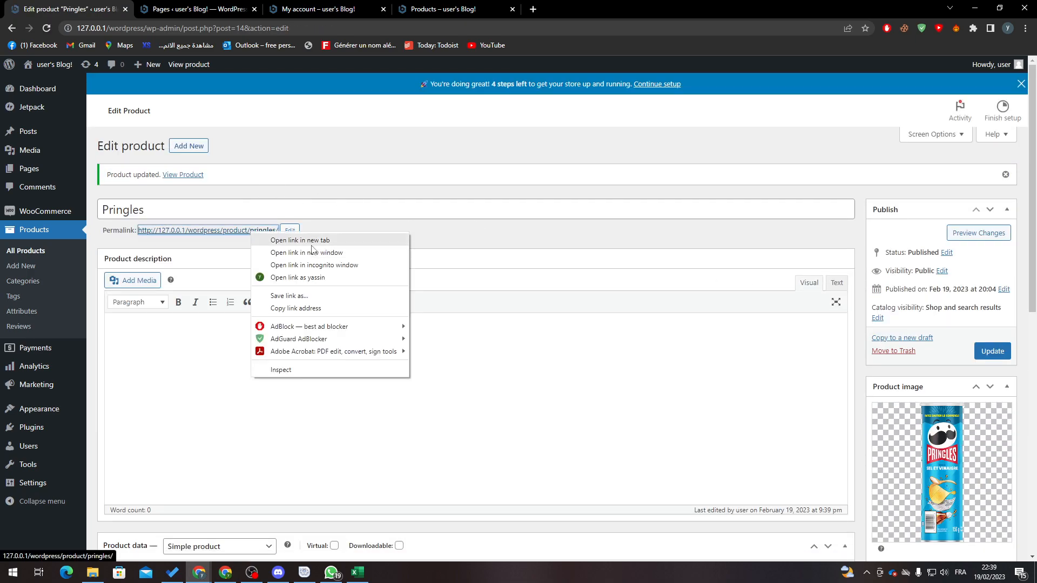
pyautogui.click(299, 240)
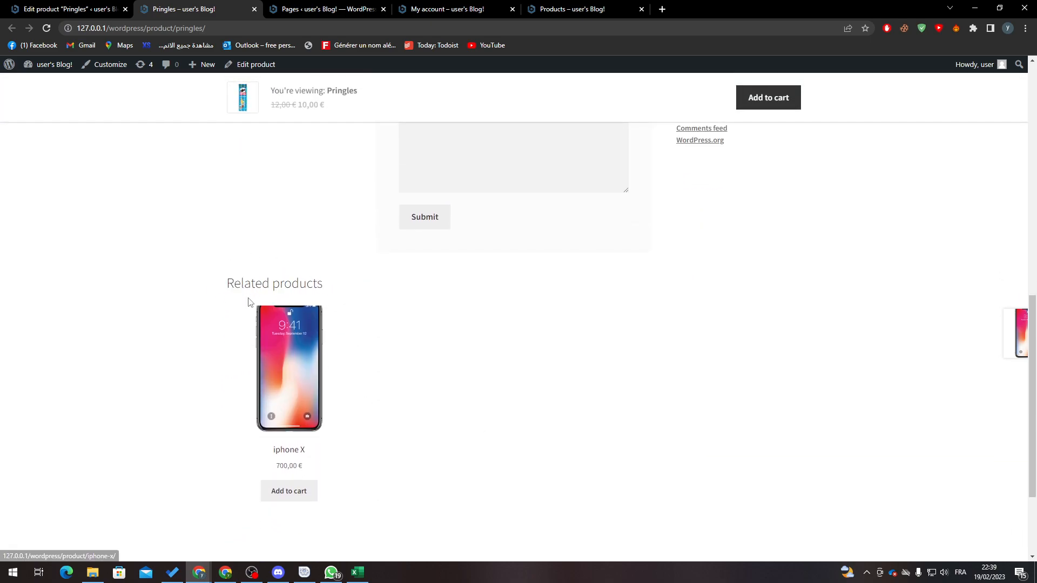
pyautogui.moveTo(265, 279)
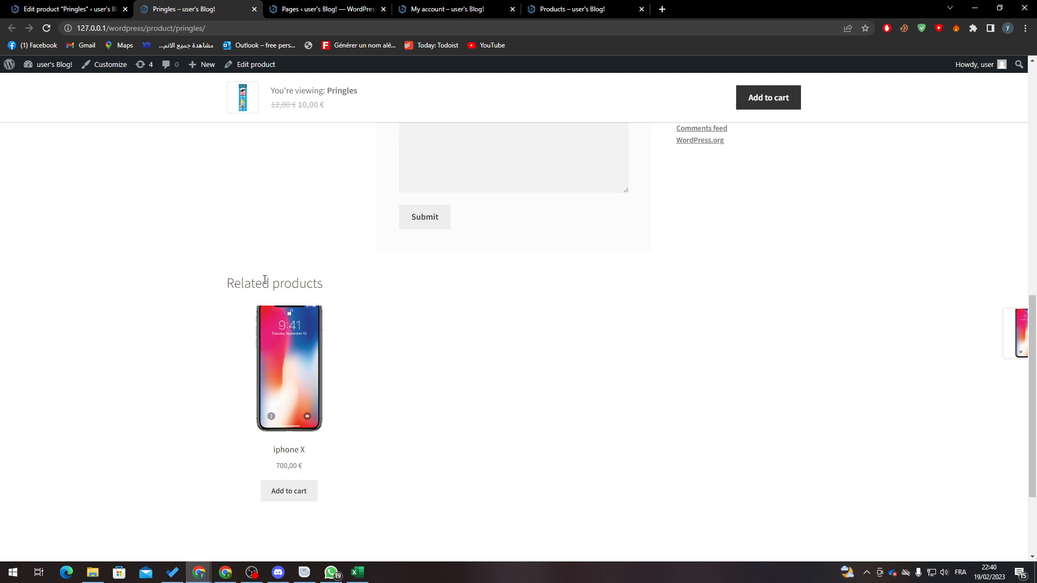
pyautogui.click(66, 9)
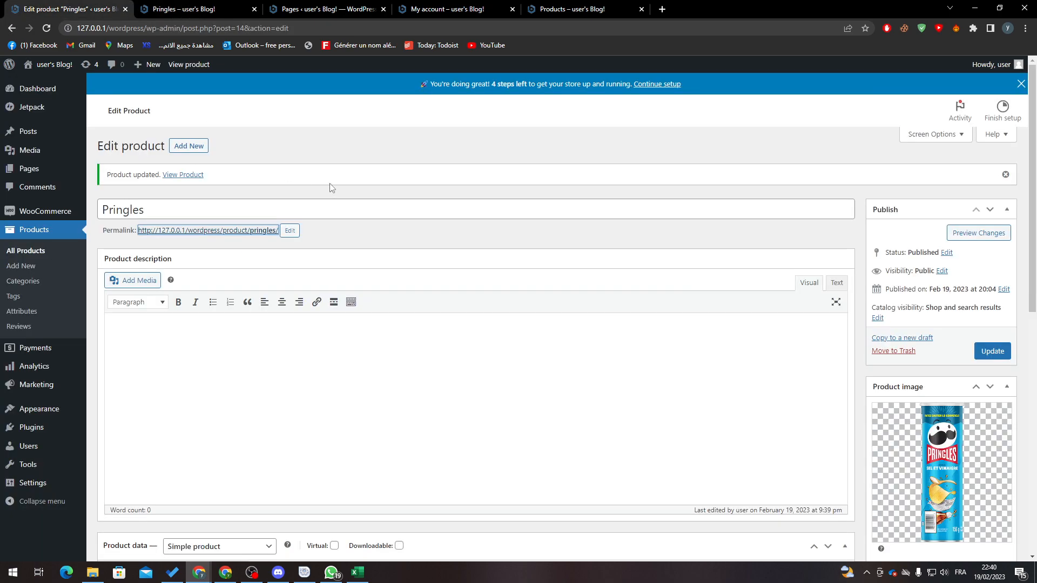
# - Review the Product categories box, then return to All Products showing Pringles and iPhone X as Uncategorized
pyautogui.scroll(-3)
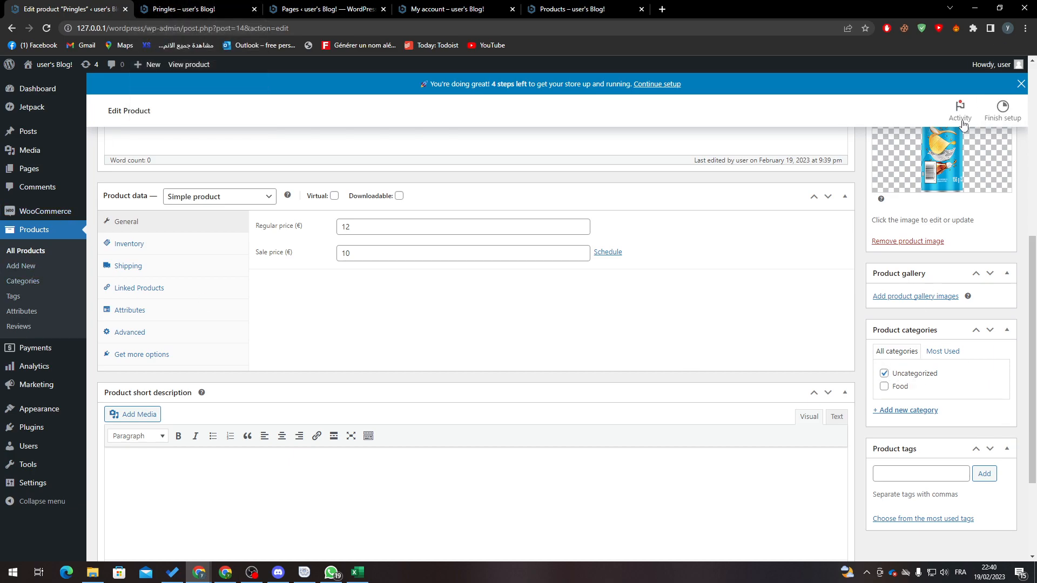
pyautogui.moveTo(934, 384)
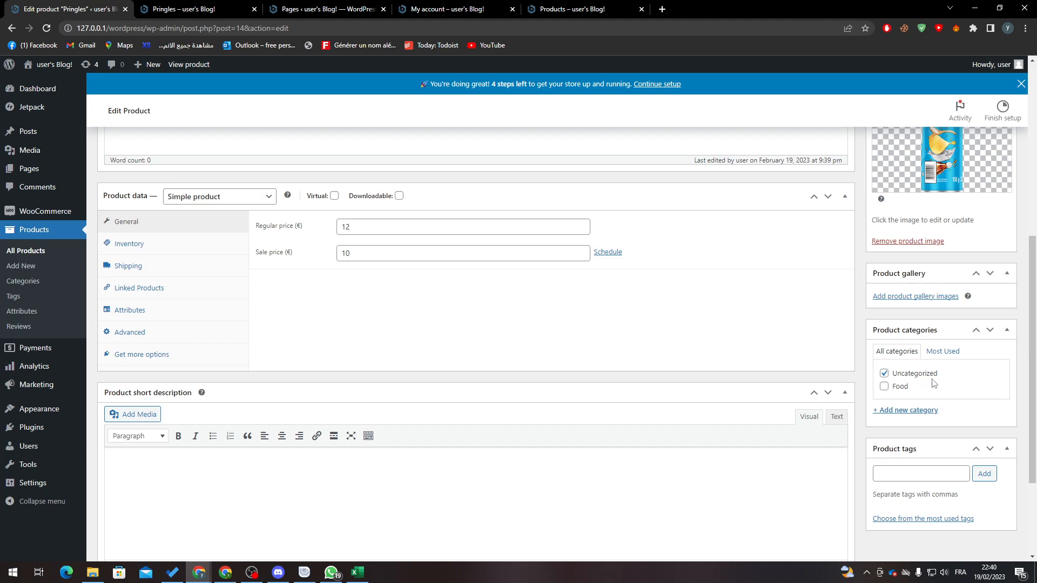
pyautogui.click(25, 253)
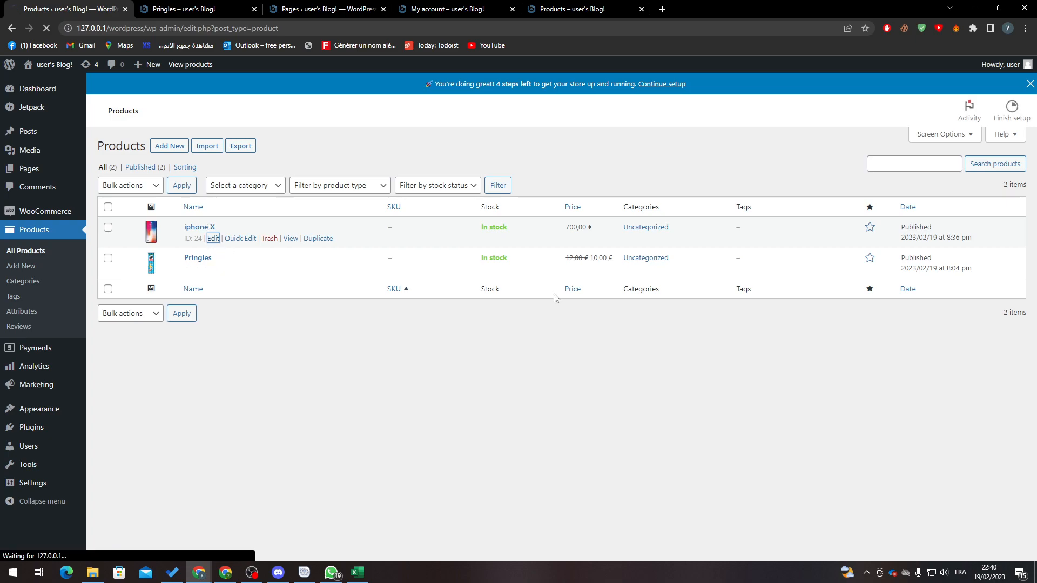
# - Update the iPhone X product and view its storefront page via the permalink in a new tab
pyautogui.click(214, 239)
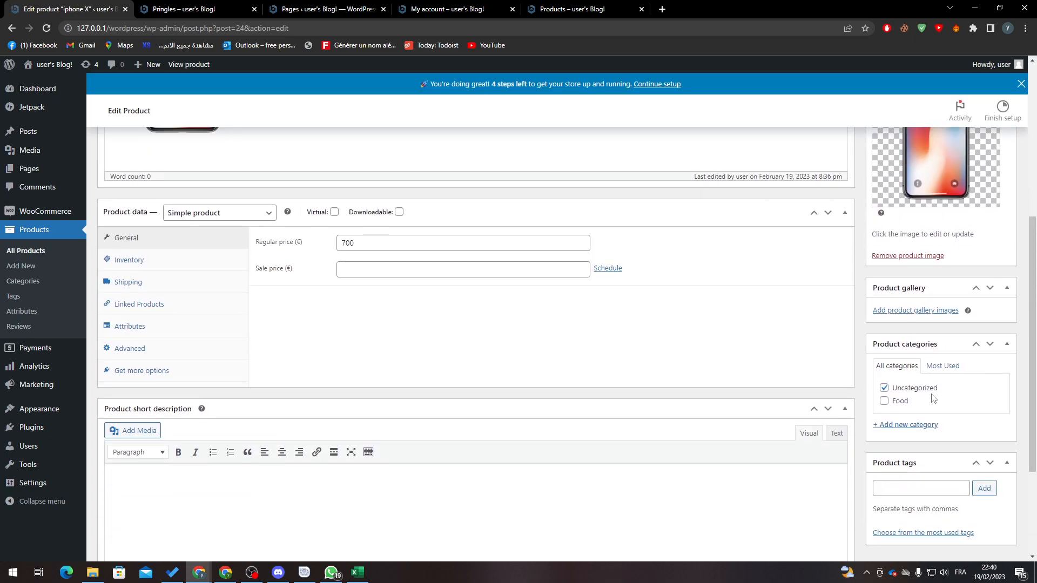
pyautogui.click(885, 402)
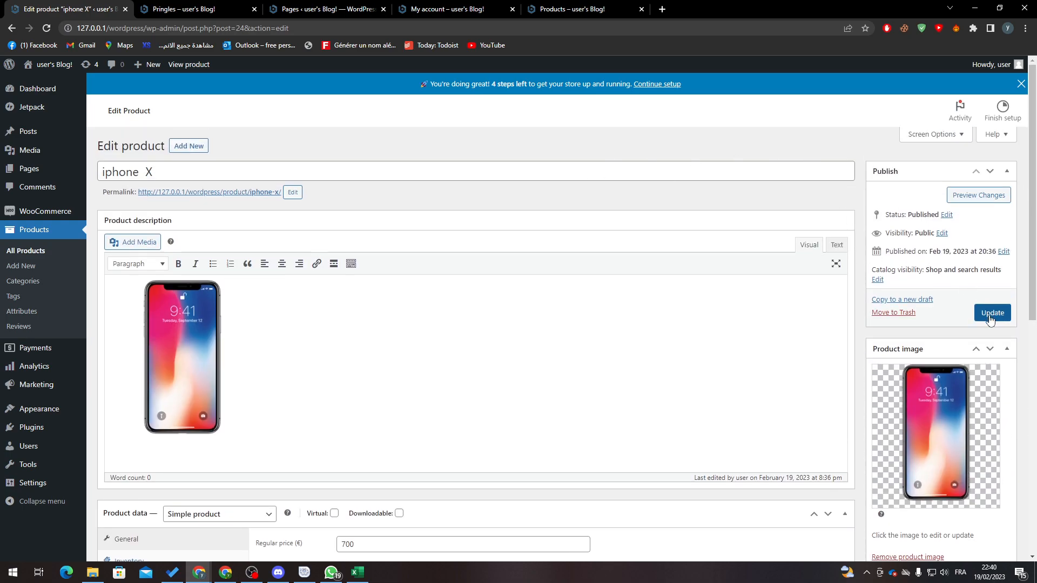
pyautogui.rightClick(208, 193)
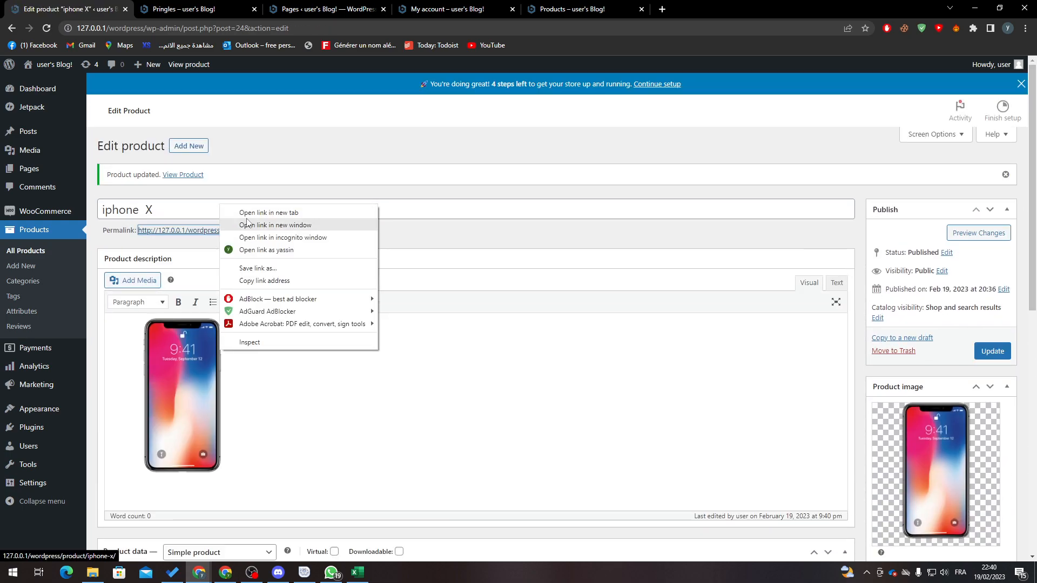
pyautogui.click(269, 214)
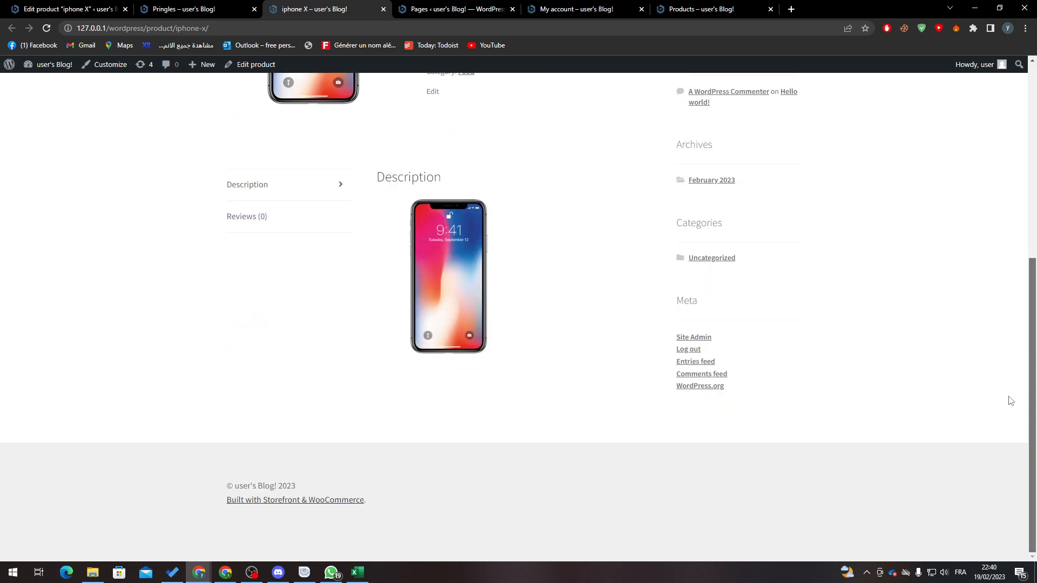
pyautogui.moveTo(147, 461)
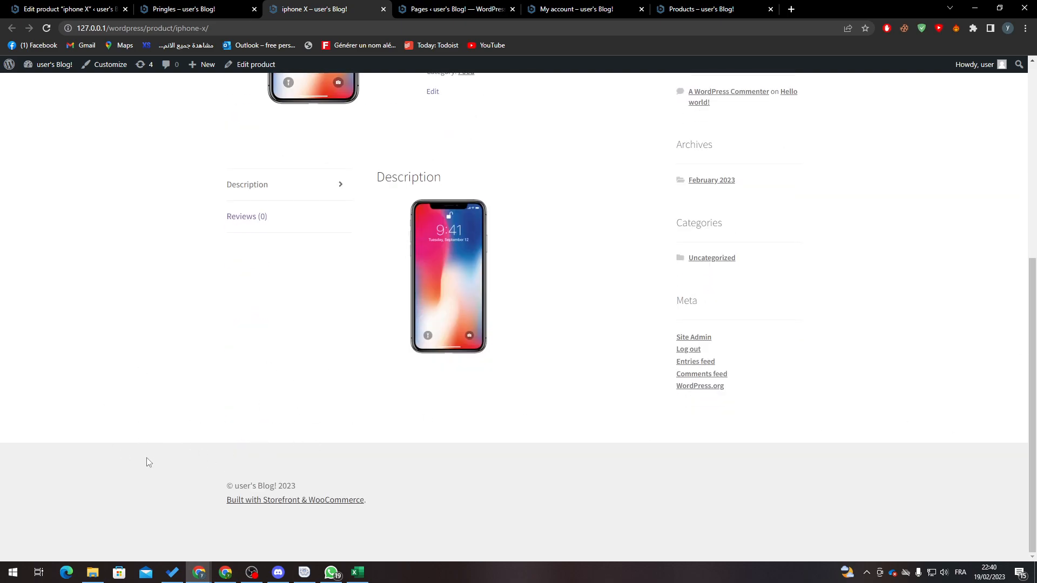
pyautogui.moveTo(310, 385)
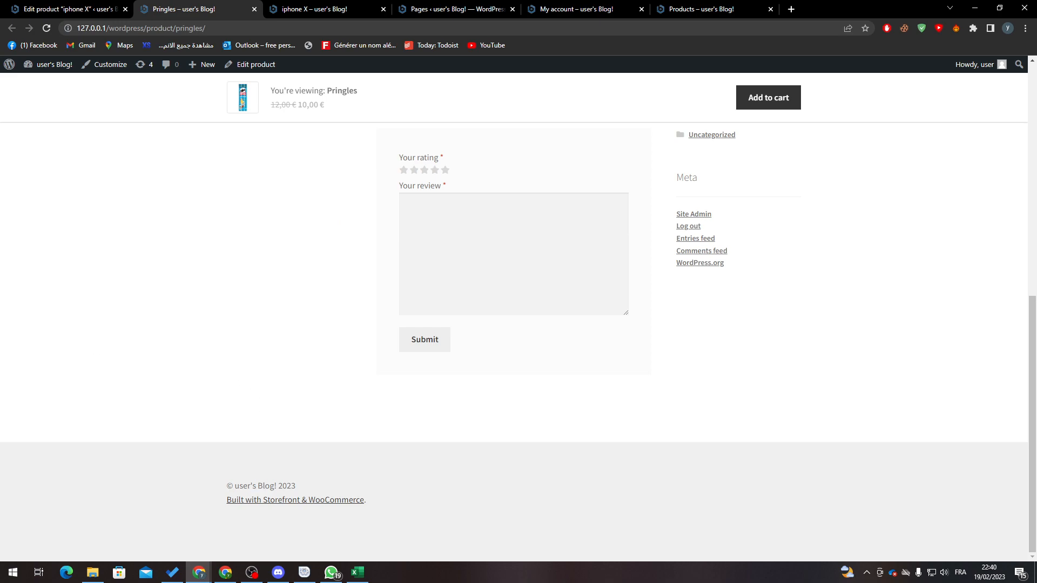
pyautogui.moveTo(241, 311)
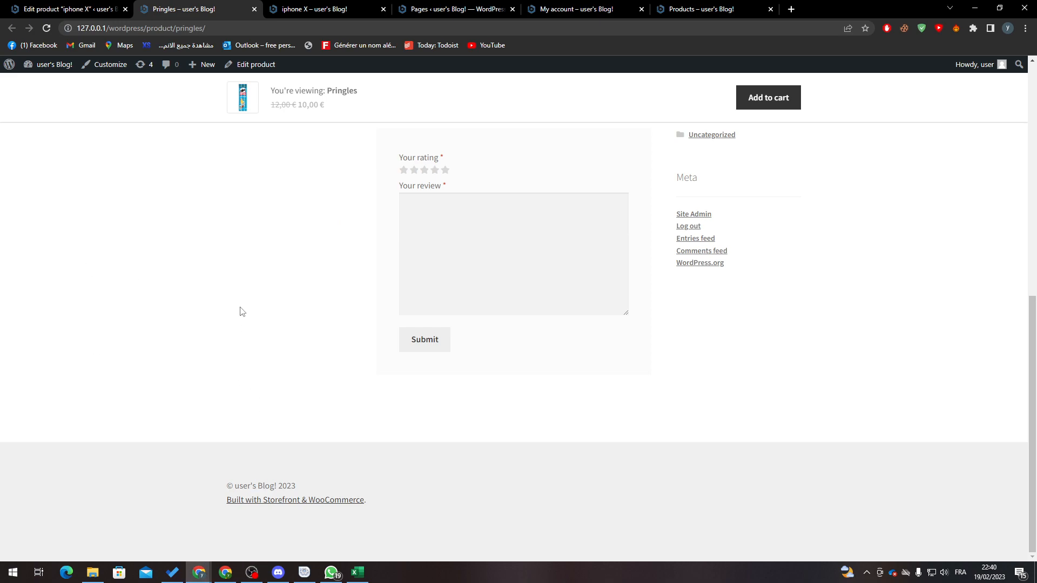